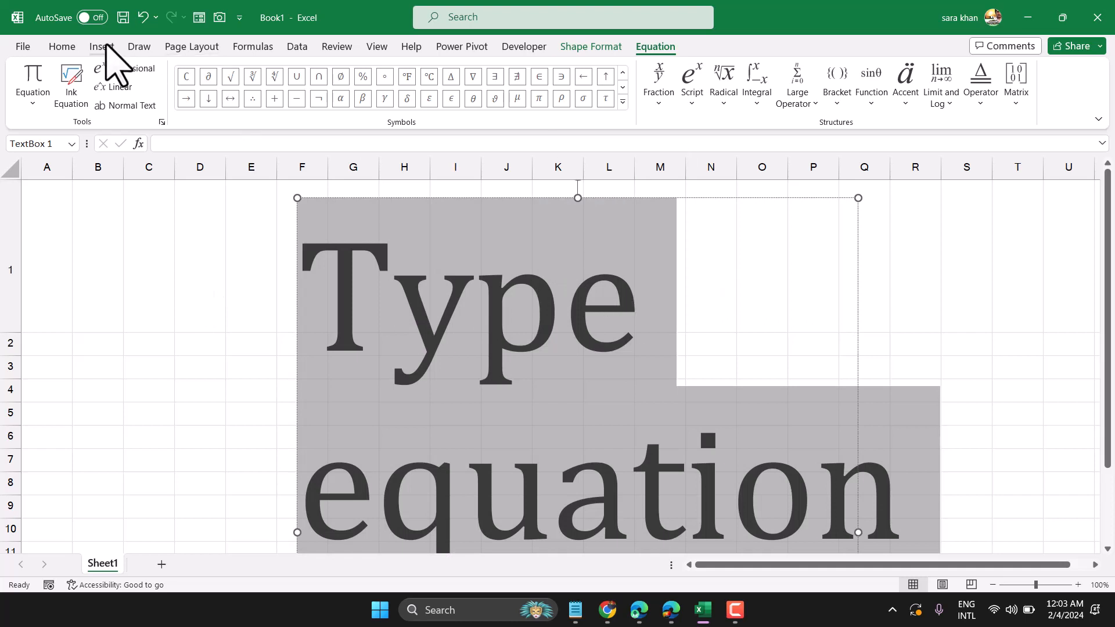
Step: Try typing 'beta', '\beta' and '\al' into the equation, then clear it from the text box
click(101, 46)
text(\)
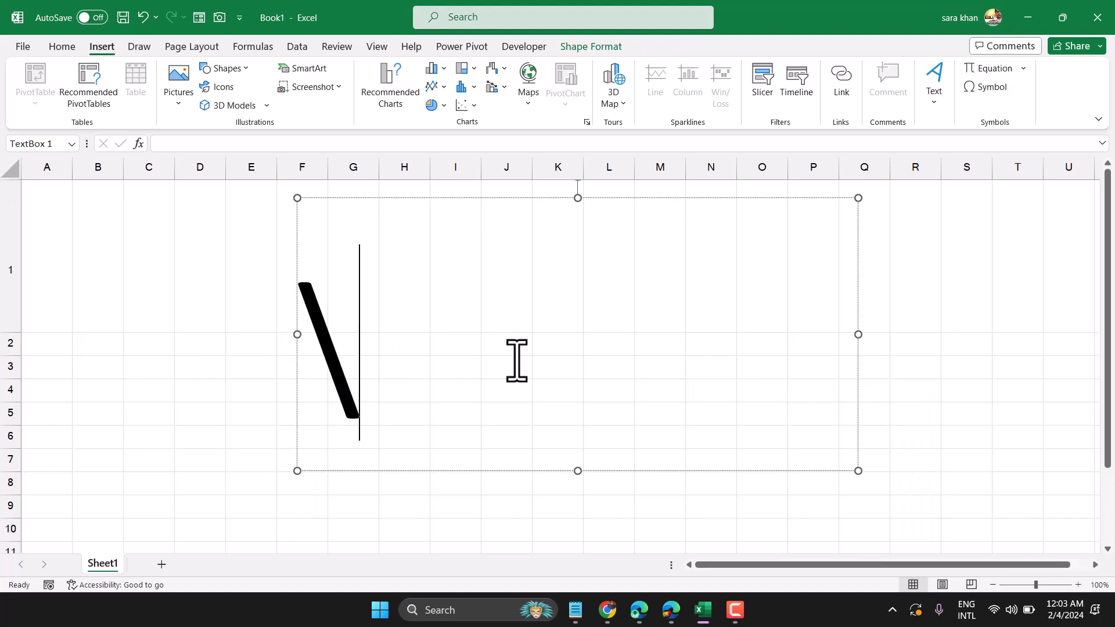
text(bet)
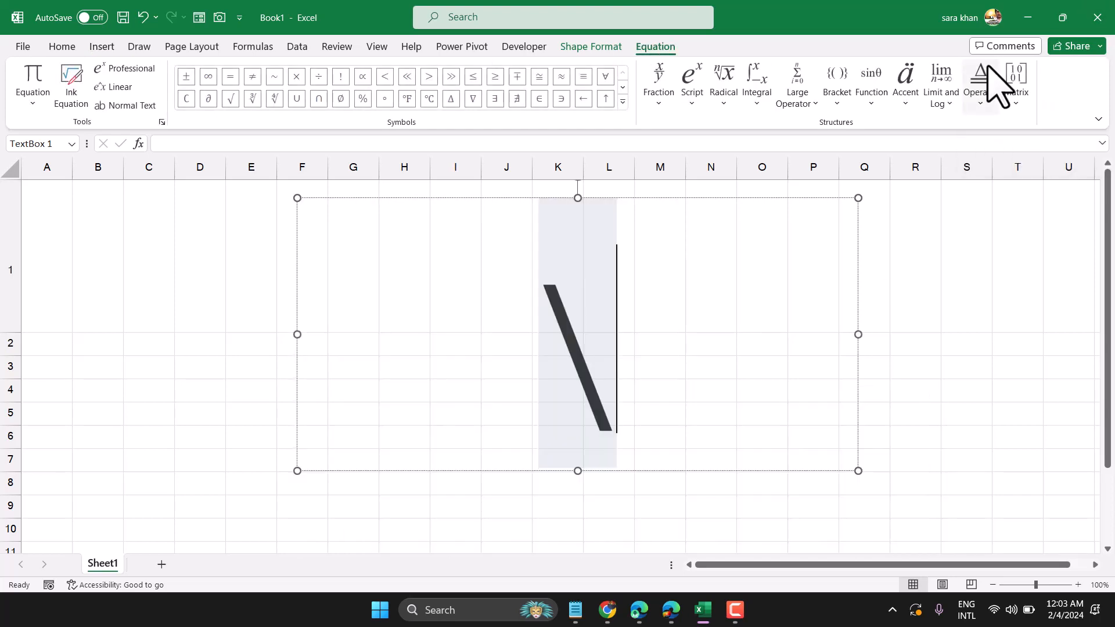
text(be)
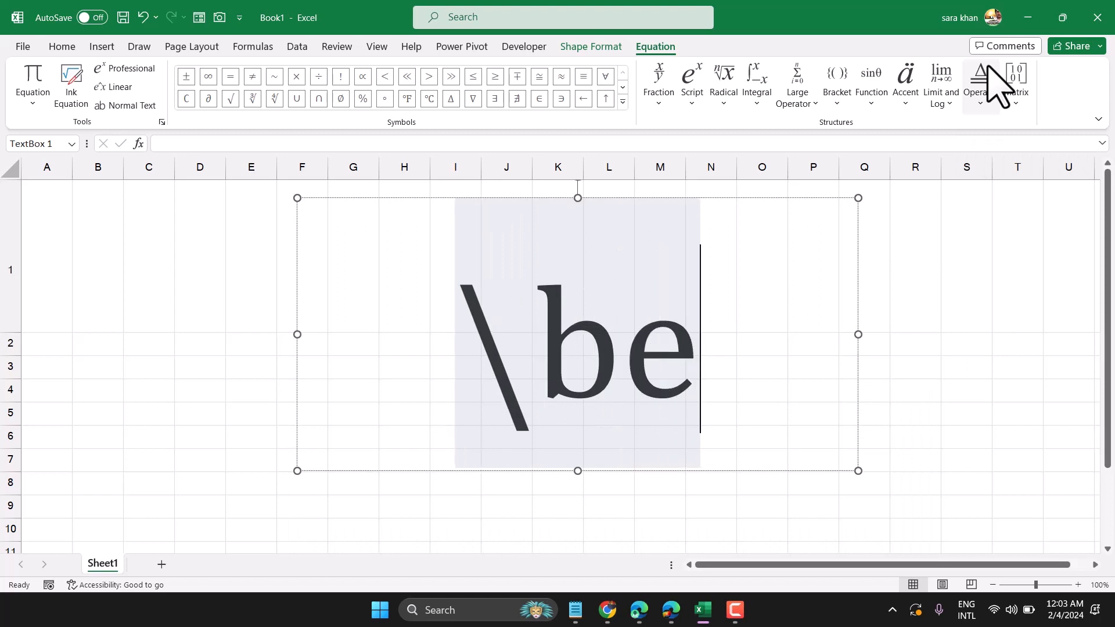
text(ta)
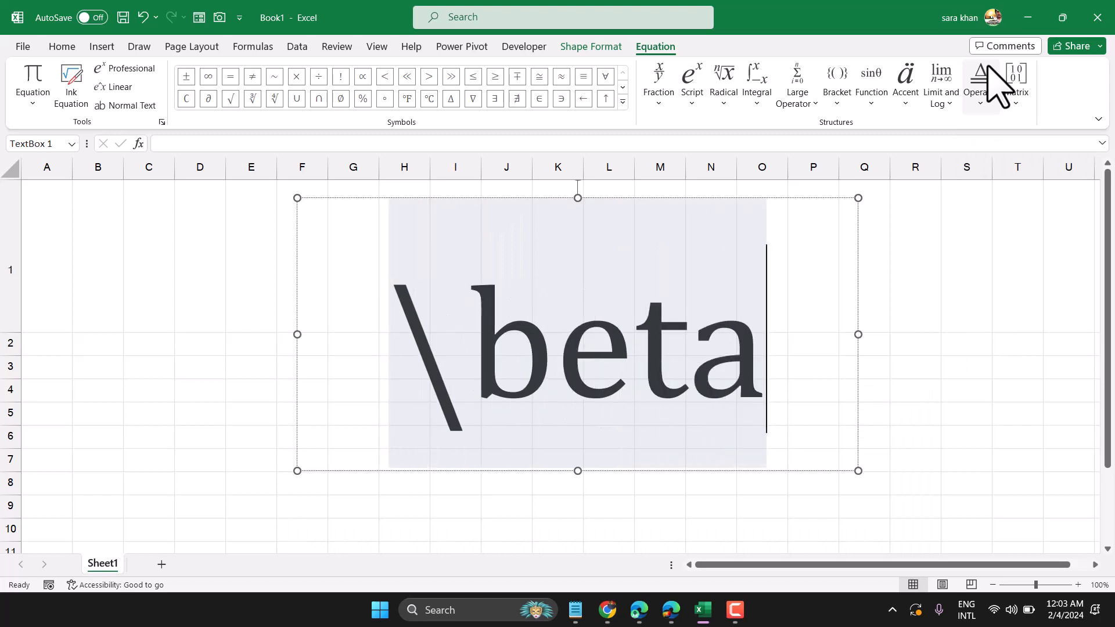
key(space)
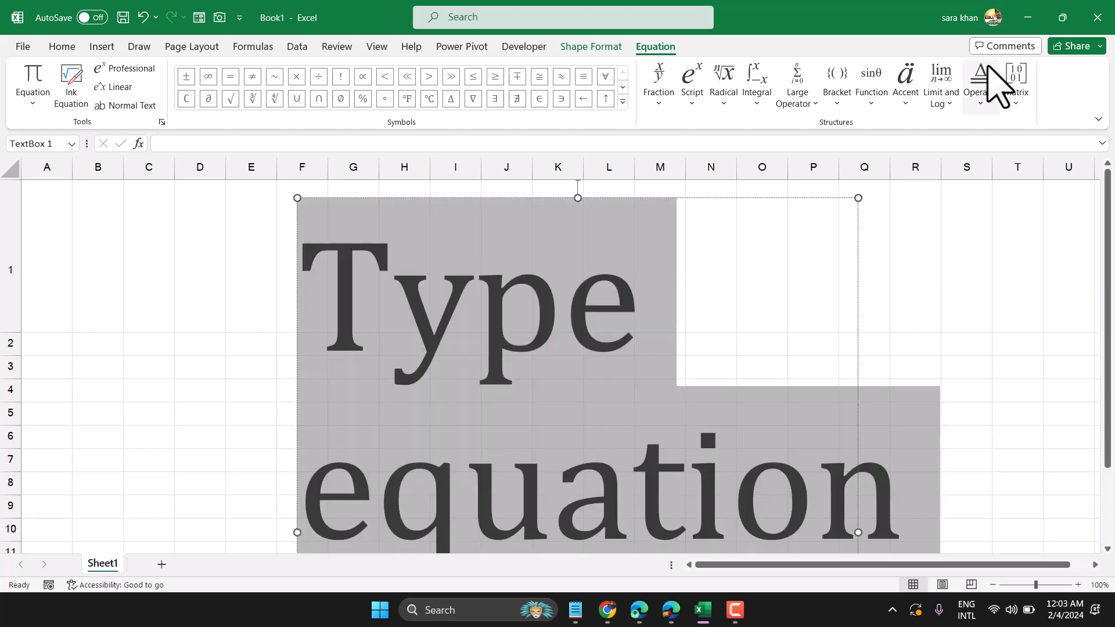
text(\be)
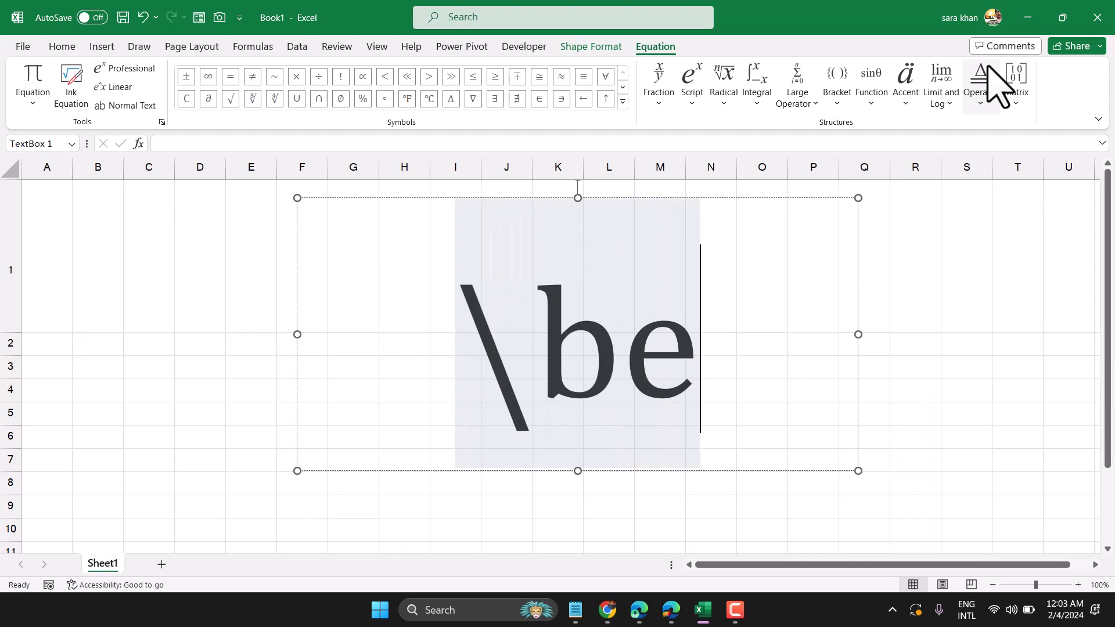
text(ta)
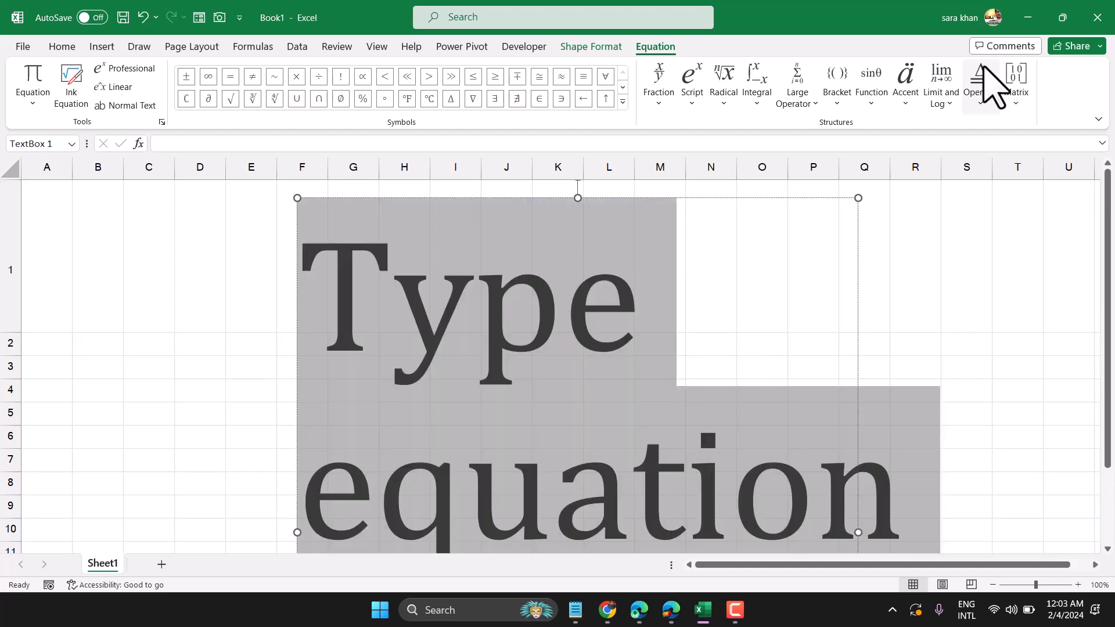
text(\al)
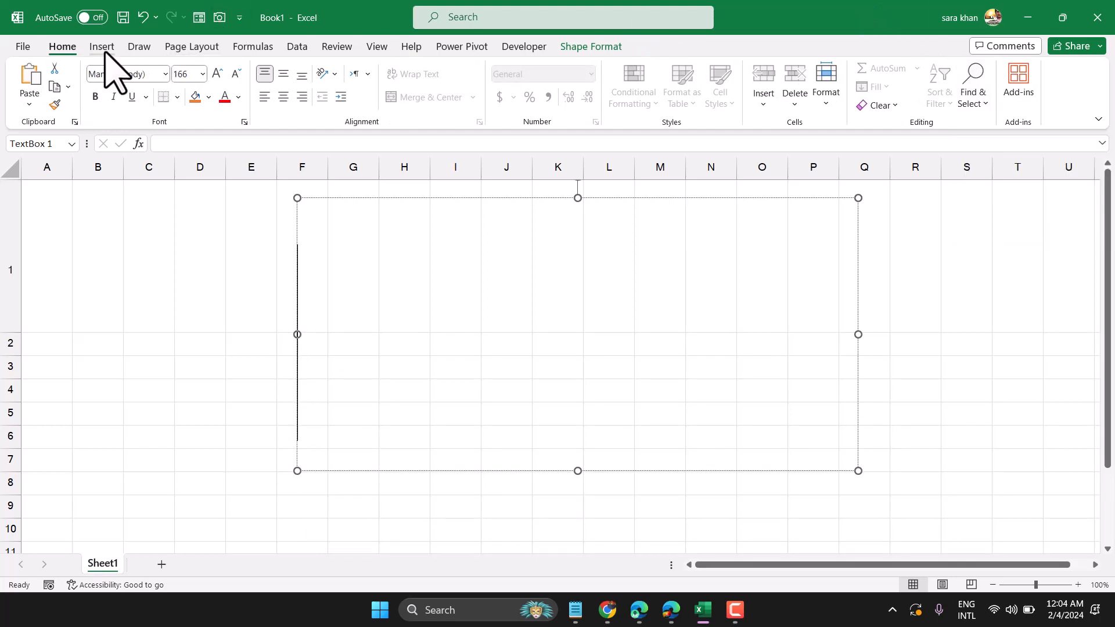
Step: Add a new empty equation placeholder to the text box from the Insert commands
click(101, 46)
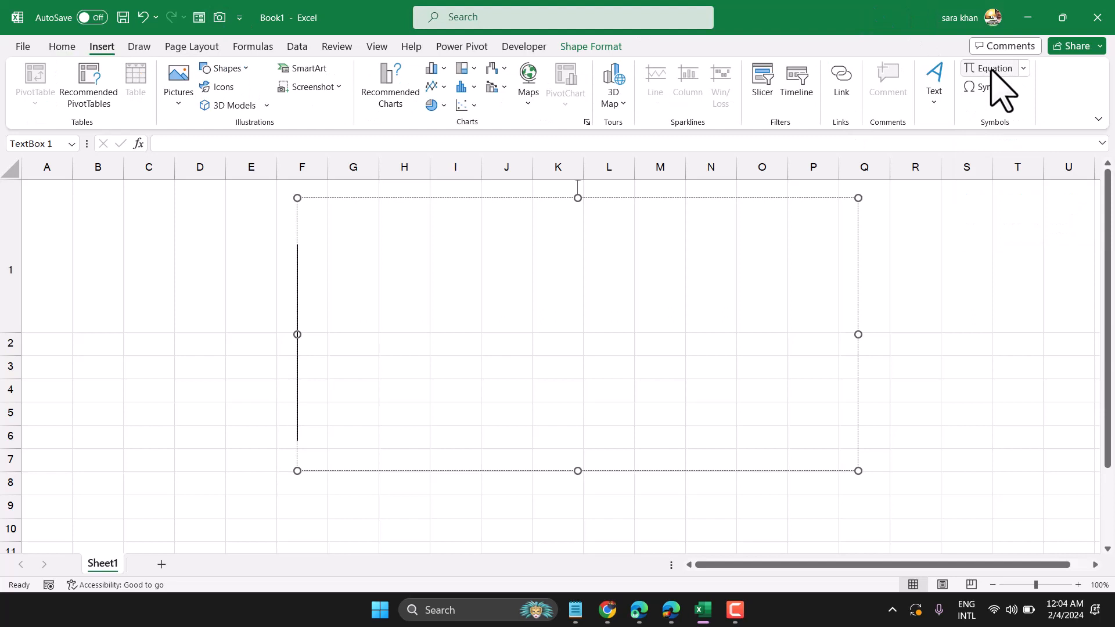
click(992, 80)
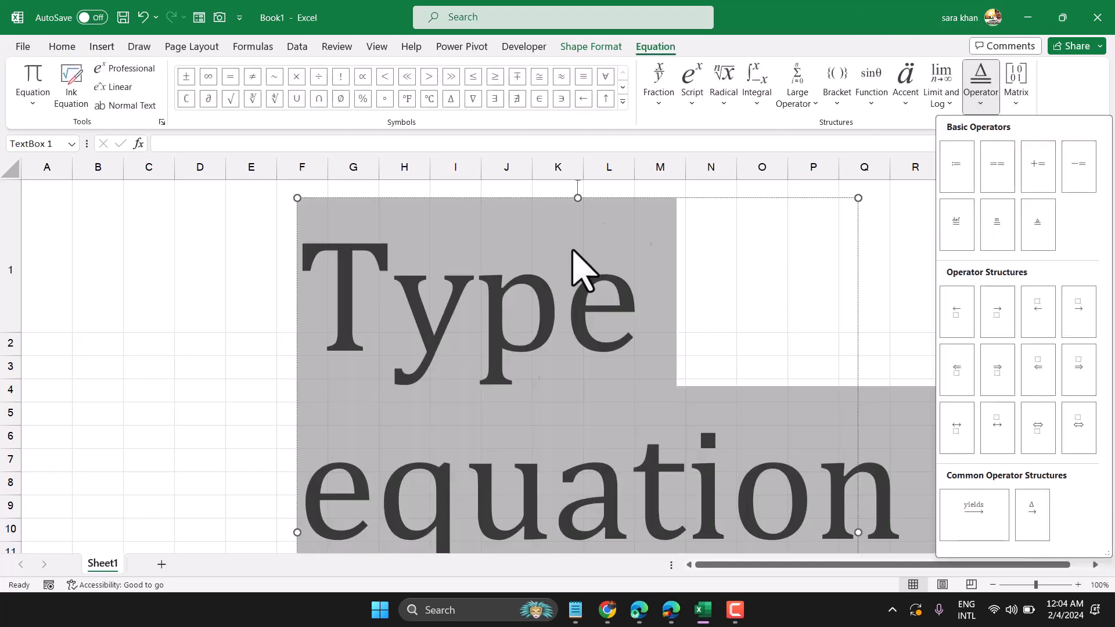
mouse_move(734, 347)
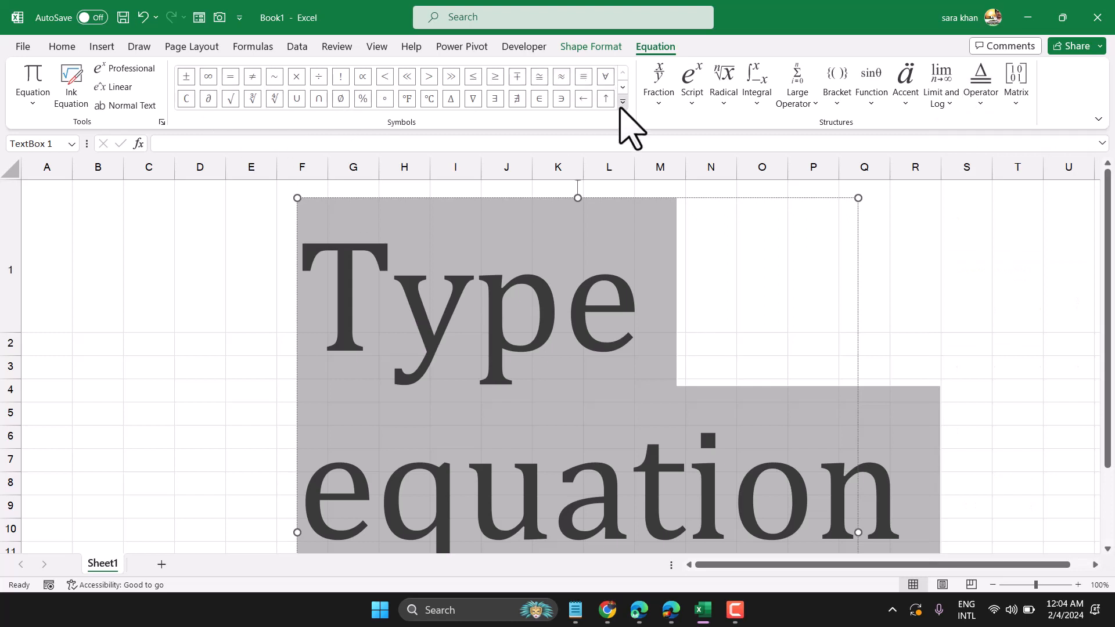
Step: Insert β from the expanded math Symbols gallery, replacing the placeholder
click(621, 100)
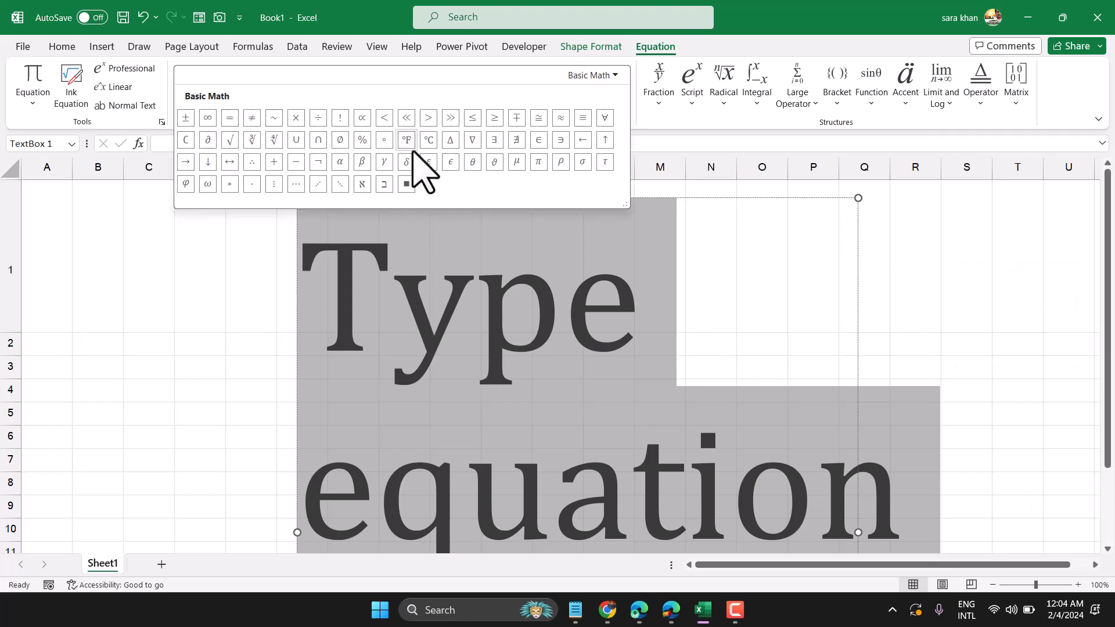
mouse_move(473, 85)
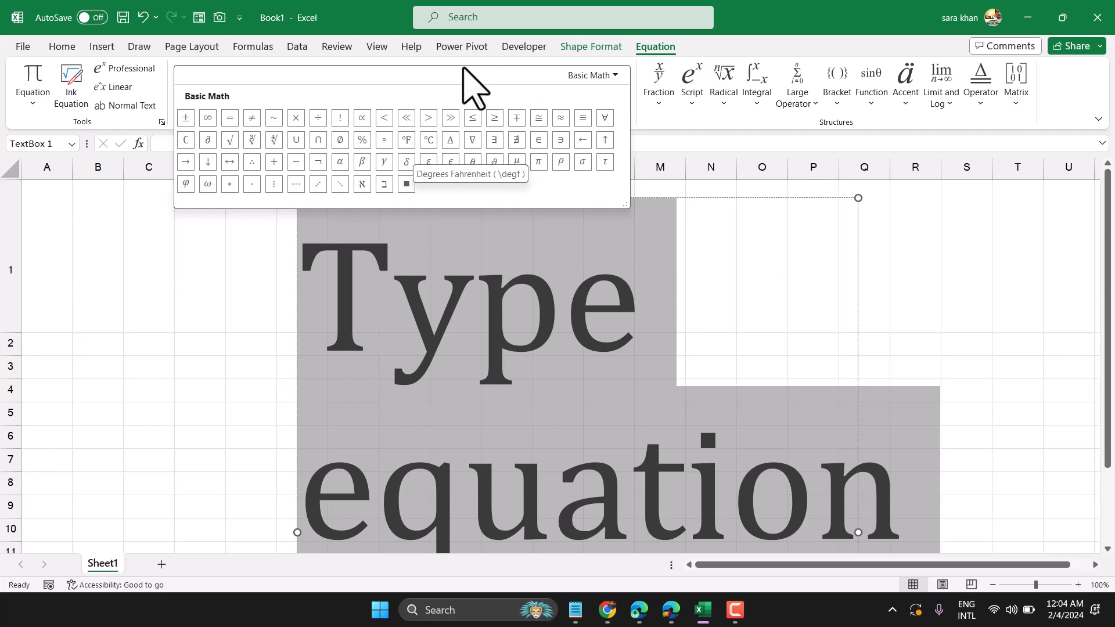
mouse_move(339, 161)
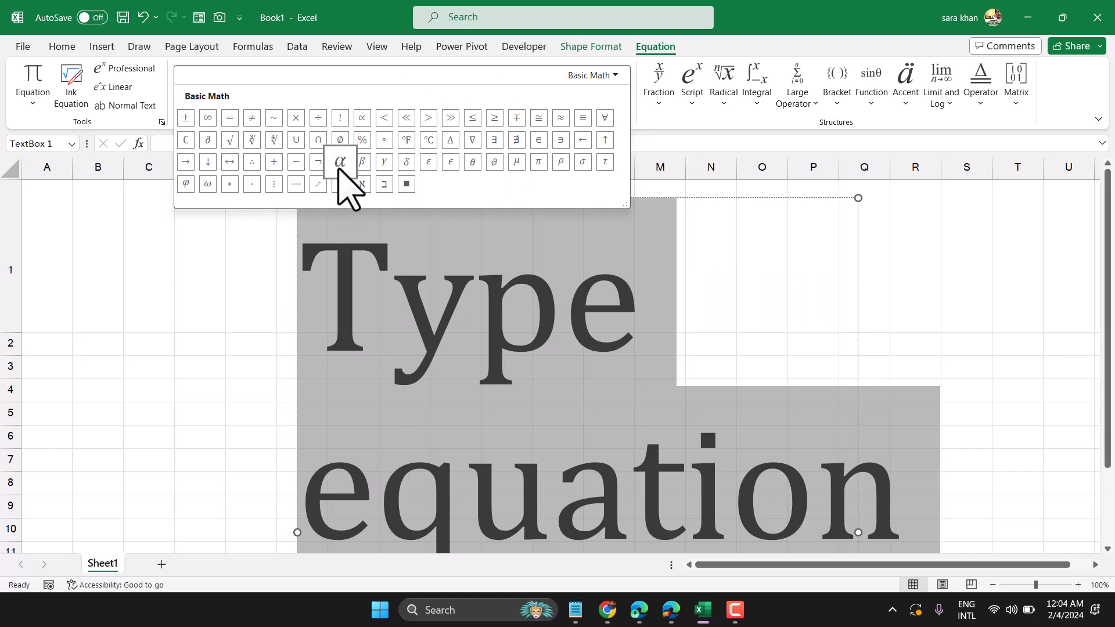
mouse_move(340, 162)
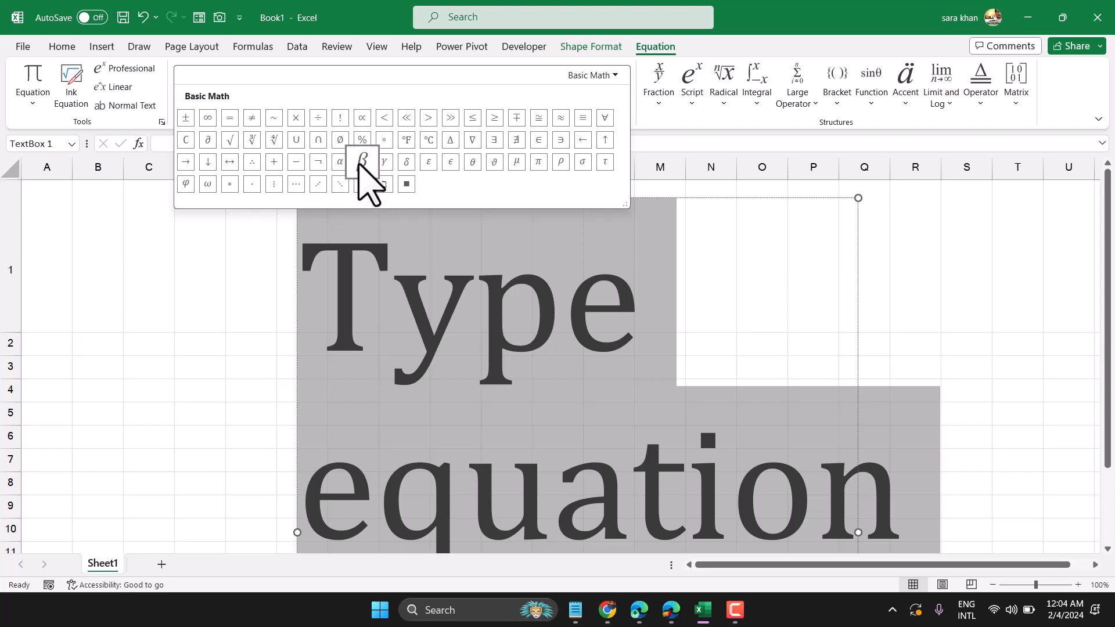
click(362, 162)
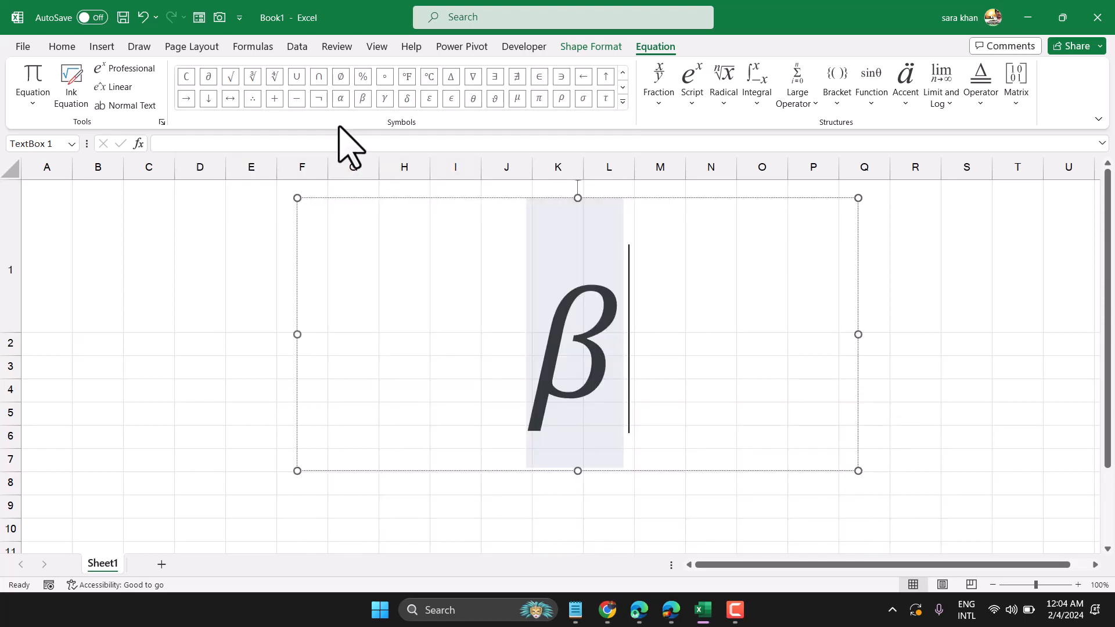
Step: Add α, γ and δ from the Symbols gallery after β
click(384, 98)
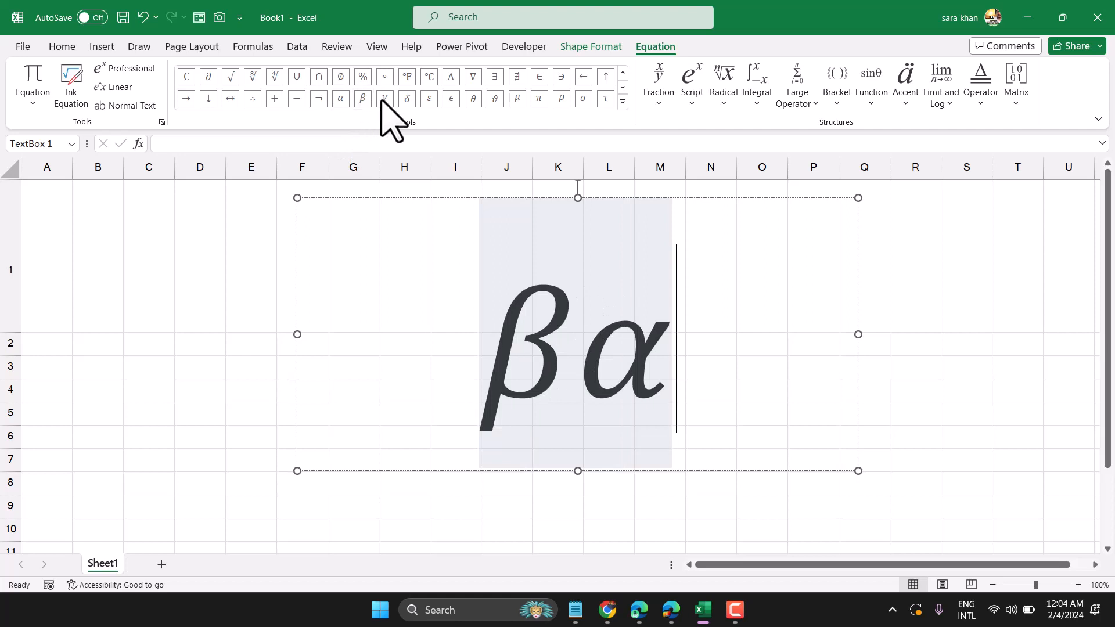
click(384, 98)
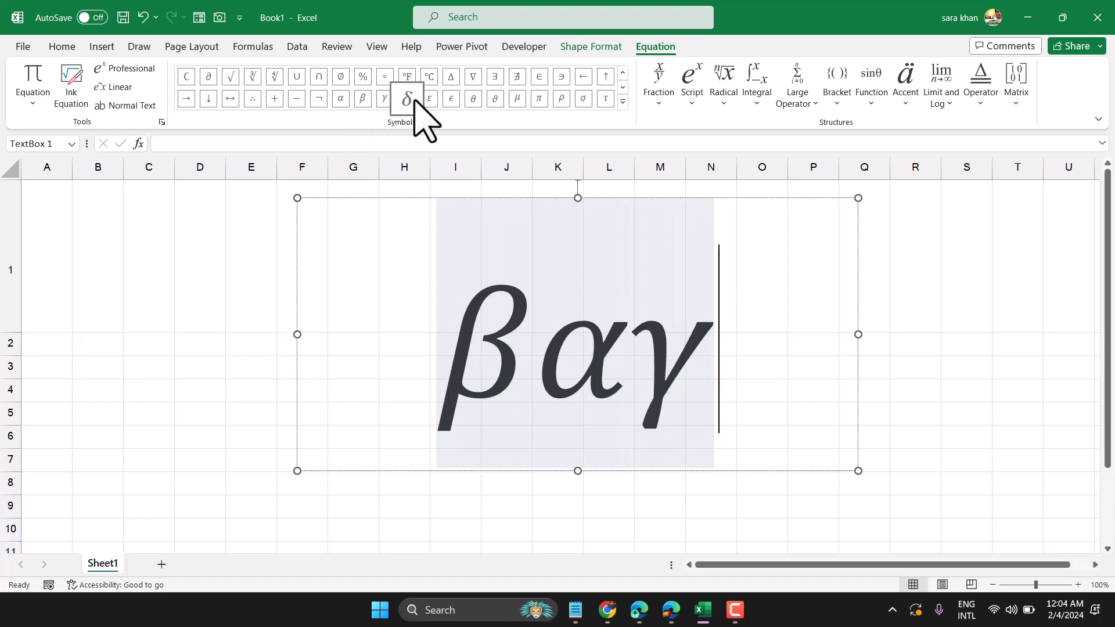
click(451, 99)
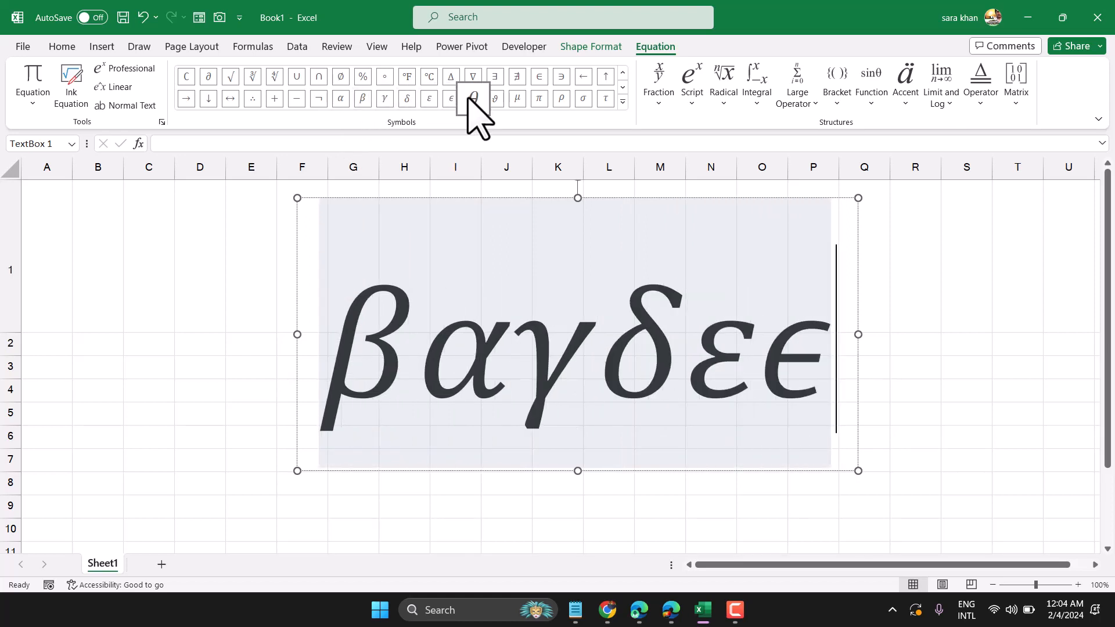